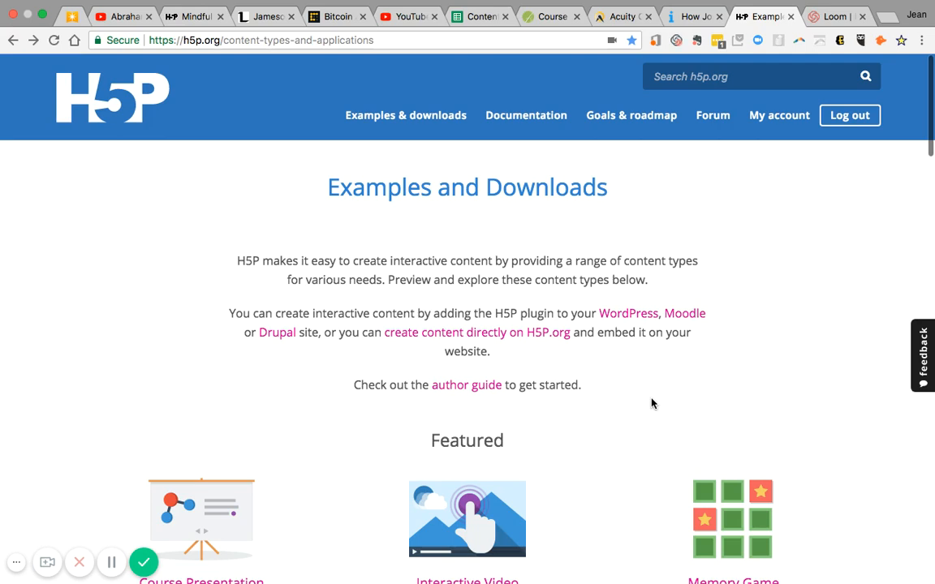
Step: Scroll the Examples and Downloads page down to the Featured section and Content Types list
{"action": "scroll", "scroll_direction": "down", "scroll_amount": 3}
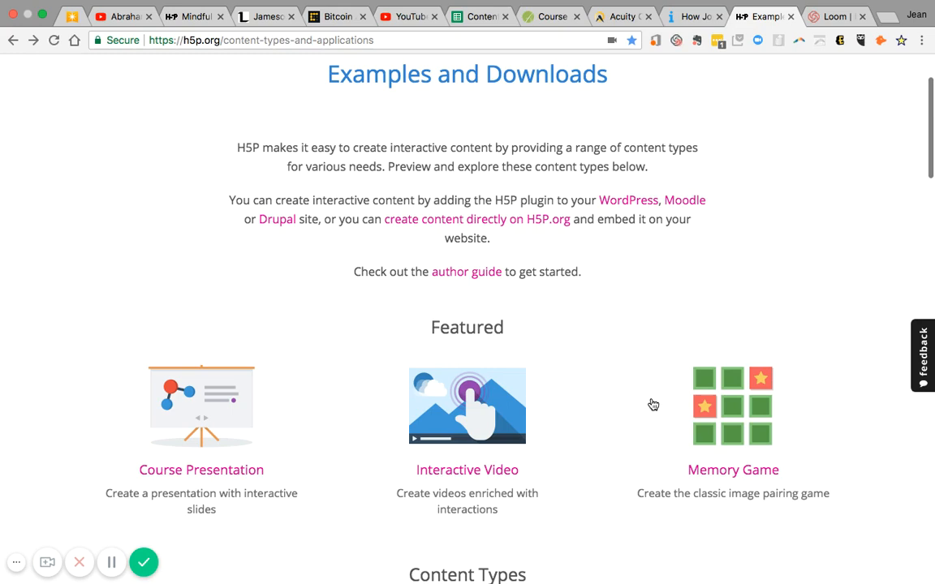
{"action": "scroll", "scroll_direction": "down", "scroll_amount": 3}
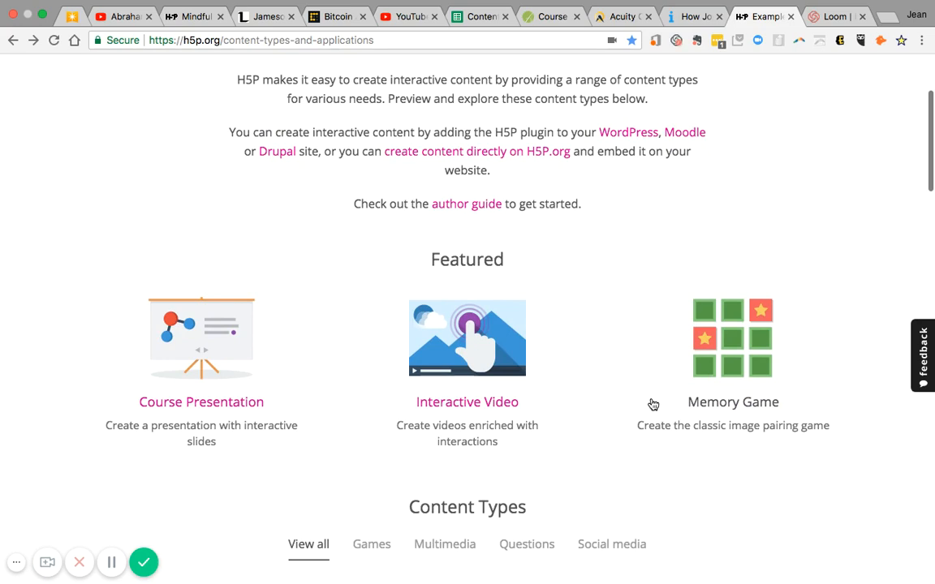
{"action": "scroll", "scroll_direction": "down", "scroll_amount": 3}
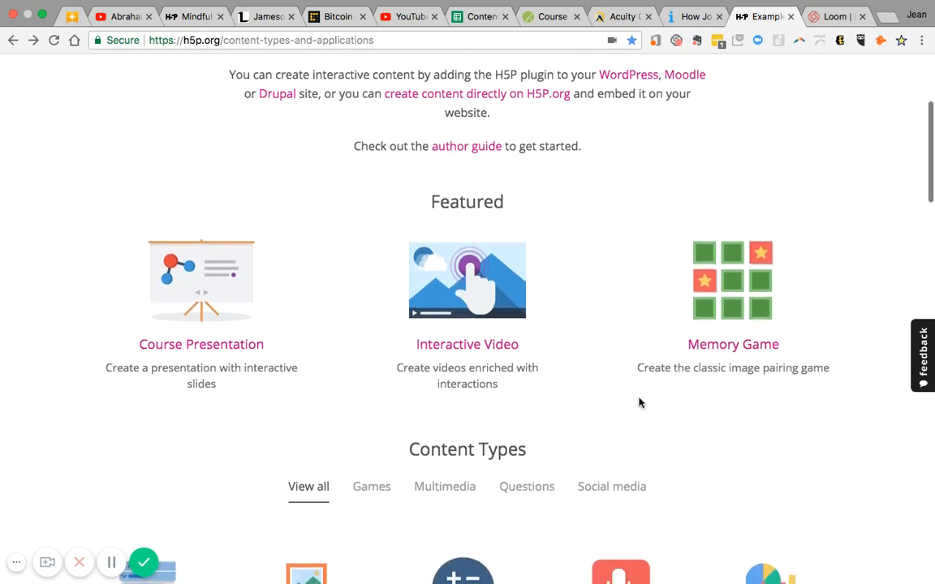
{"action": "mouse_move", "coordinate": [467, 360]}
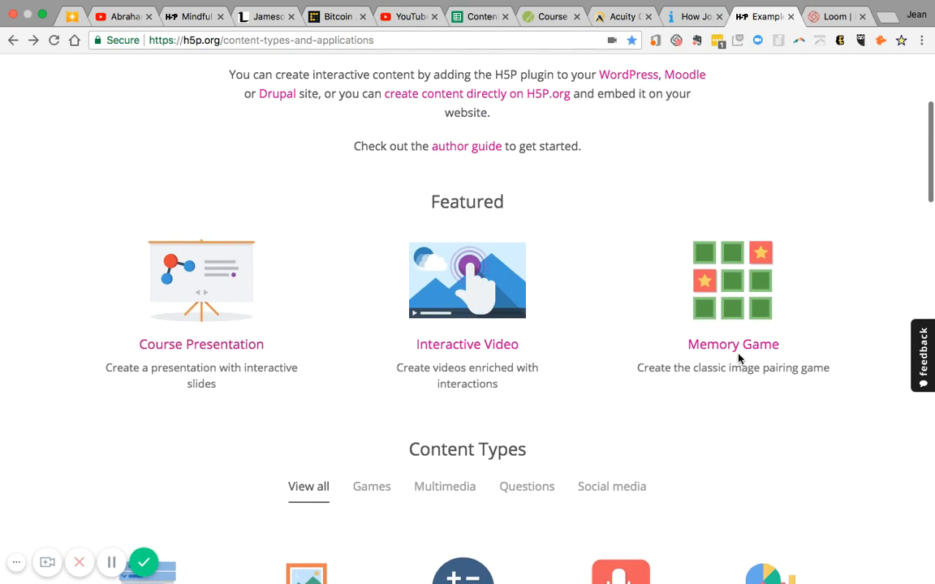
{"action": "scroll", "scroll_direction": "down", "scroll_amount": 3}
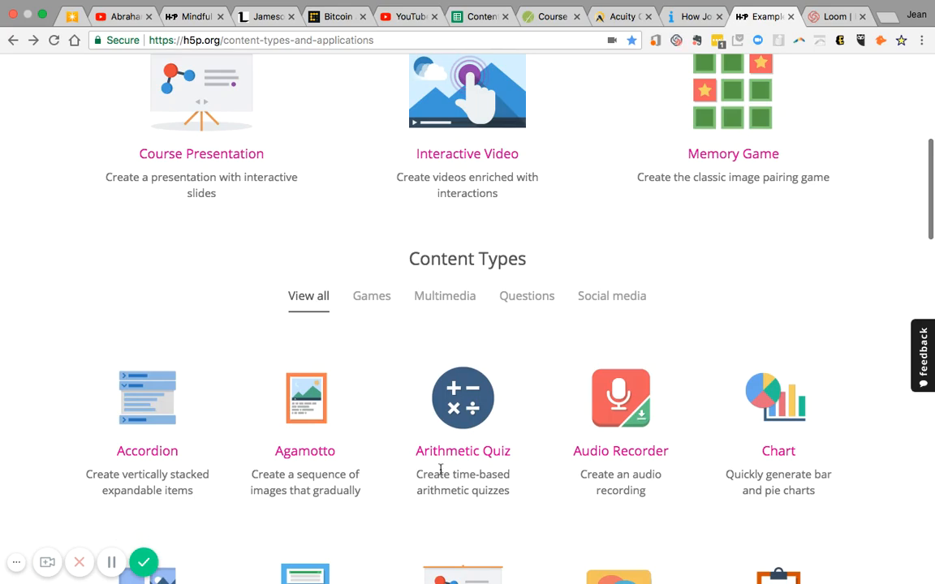
{"action": "scroll", "scroll_direction": "down", "scroll_amount": 3}
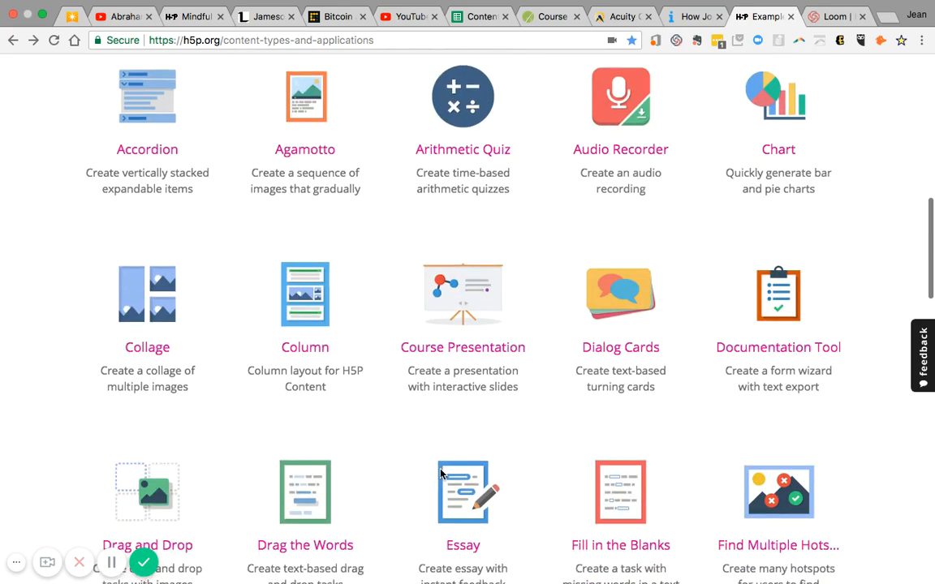
{"action": "scroll", "scroll_direction": "down", "scroll_amount": 3}
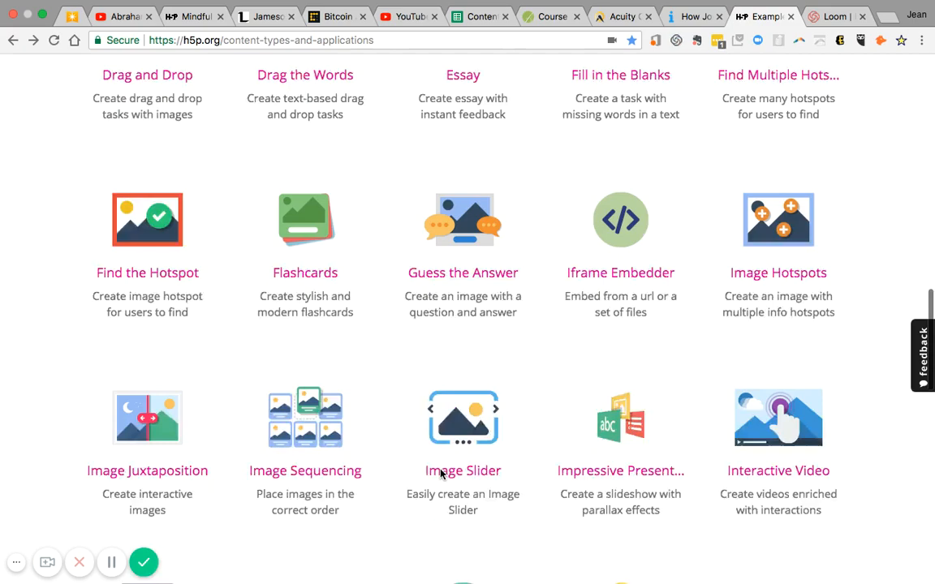
{"action": "scroll", "scroll_direction": "down", "scroll_amount": 3}
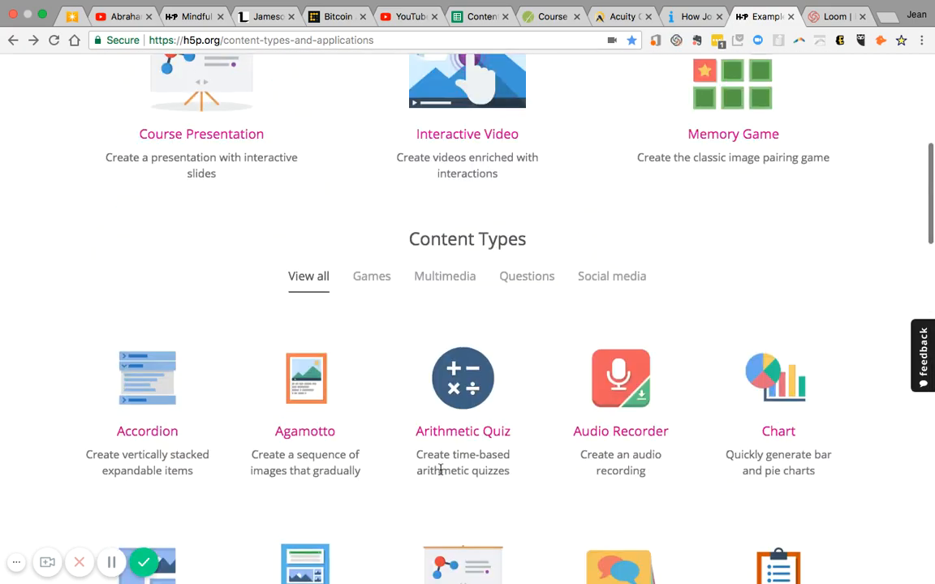
{"action": "scroll", "scroll_direction": "up", "scroll_amount": 3}
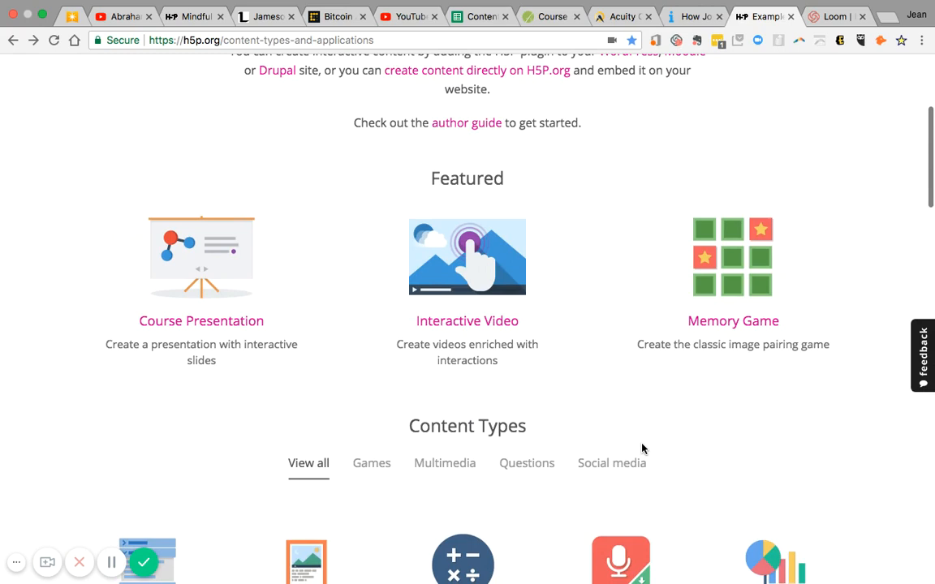
{"action": "mouse_move", "coordinate": [501, 331]}
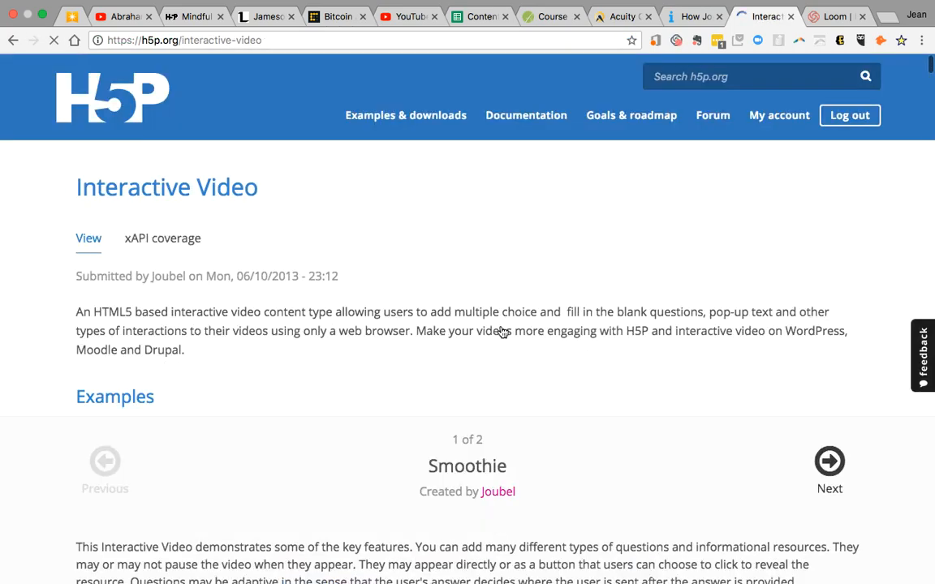
Step: Scroll the Interactive Video page down to the Smoothie example video player
{"action": "scroll", "scroll_direction": "down", "scroll_amount": 3}
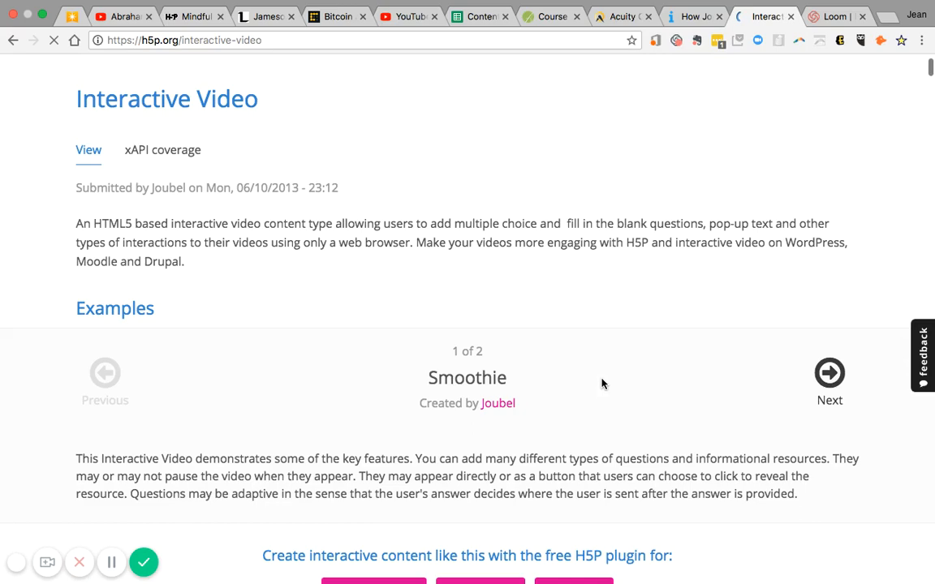
{"action": "scroll", "scroll_direction": "down", "scroll_amount": 3}
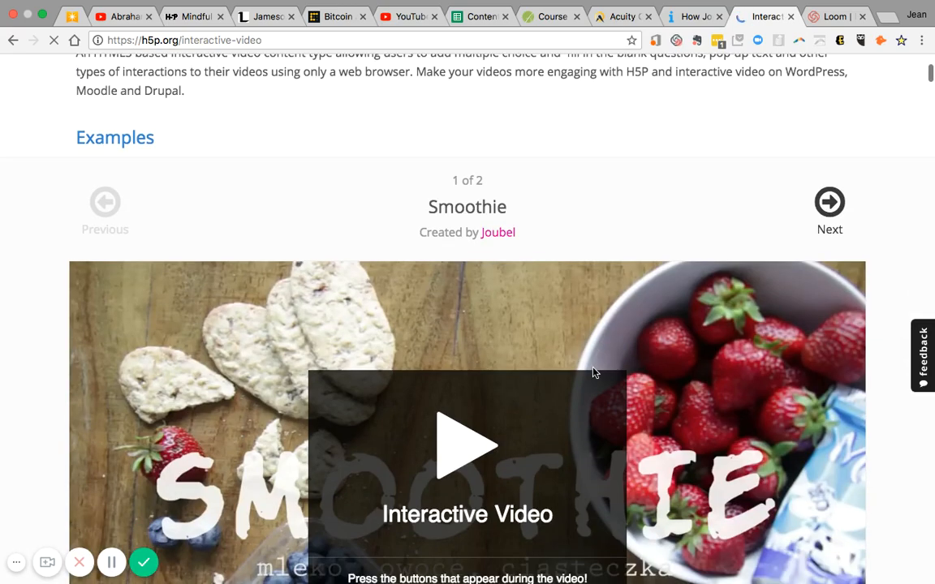
{"action": "scroll", "scroll_direction": "down", "scroll_amount": 3}
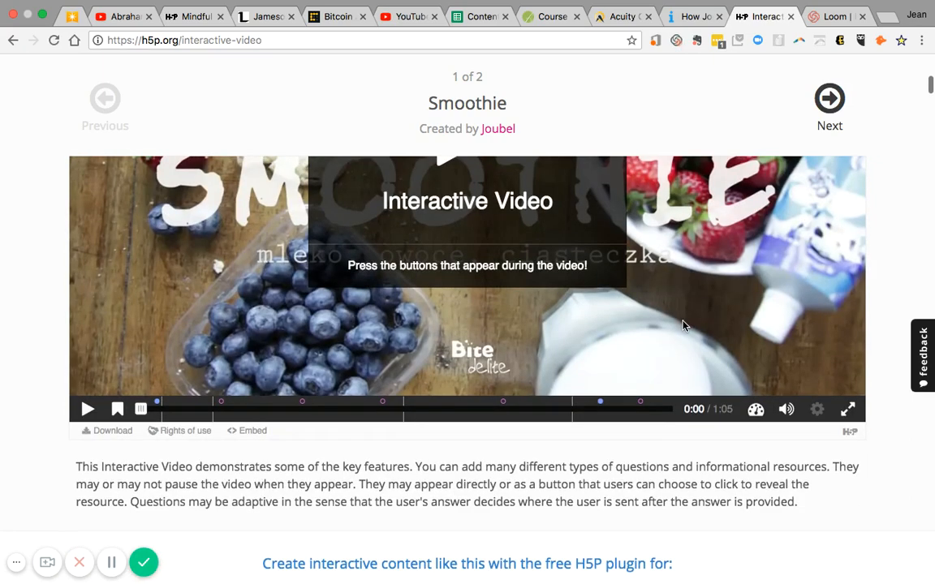
{"action": "scroll", "scroll_direction": "down", "scroll_amount": 3}
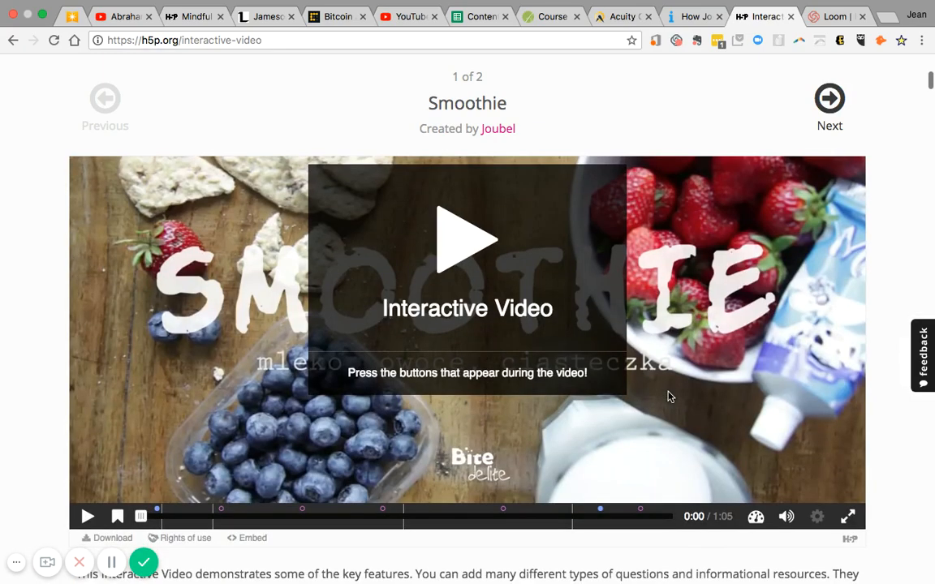
{"action": "scroll", "scroll_direction": "down", "scroll_amount": 3}
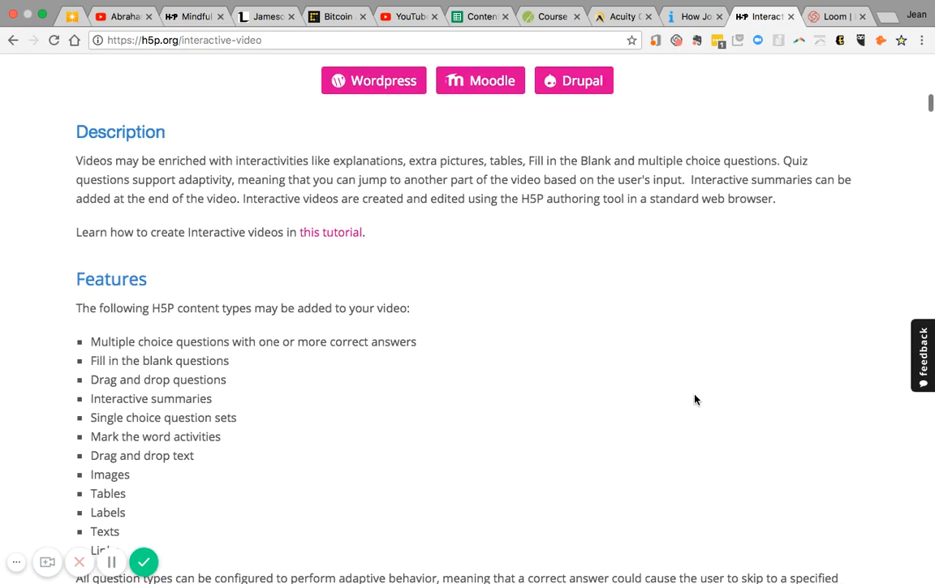
{"action": "scroll", "scroll_direction": "down", "scroll_amount": 3}
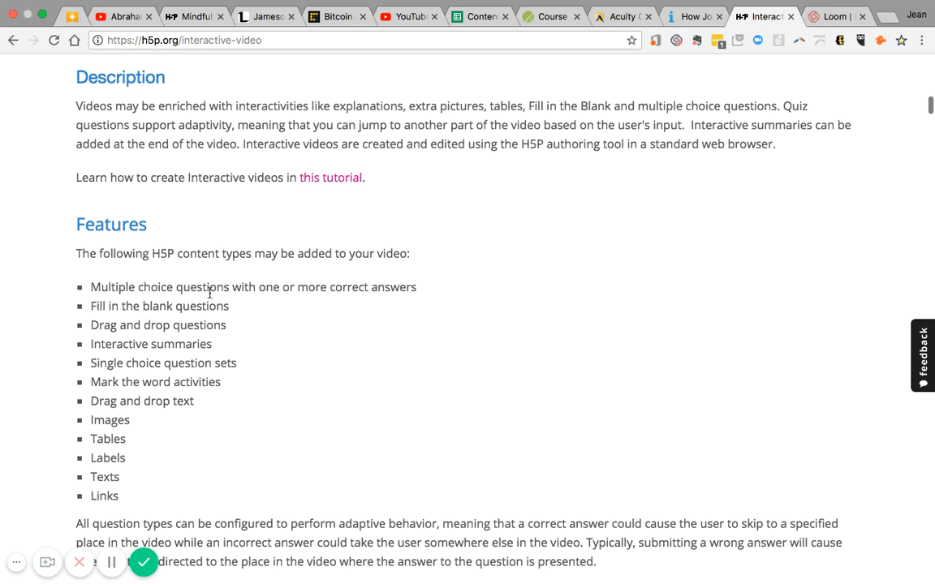
{"action": "mouse_move", "coordinate": [283, 430]}
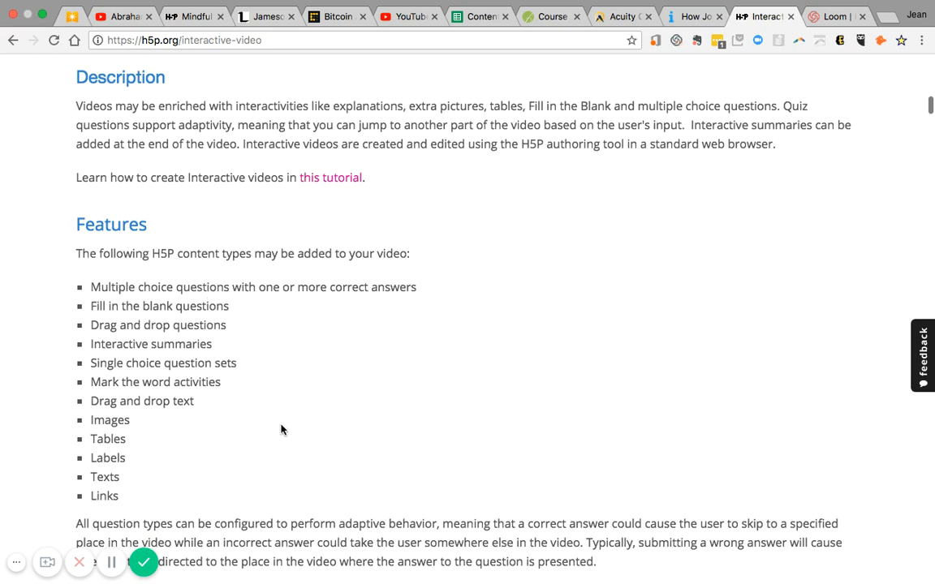
{"action": "scroll", "scroll_direction": "down", "scroll_amount": 3}
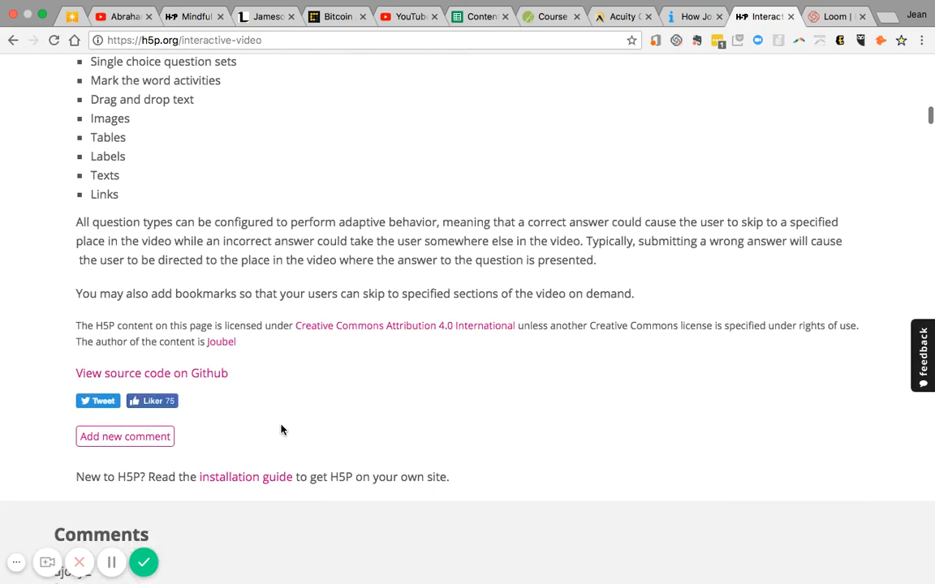
{"action": "scroll", "scroll_direction": "up", "scroll_amount": 3}
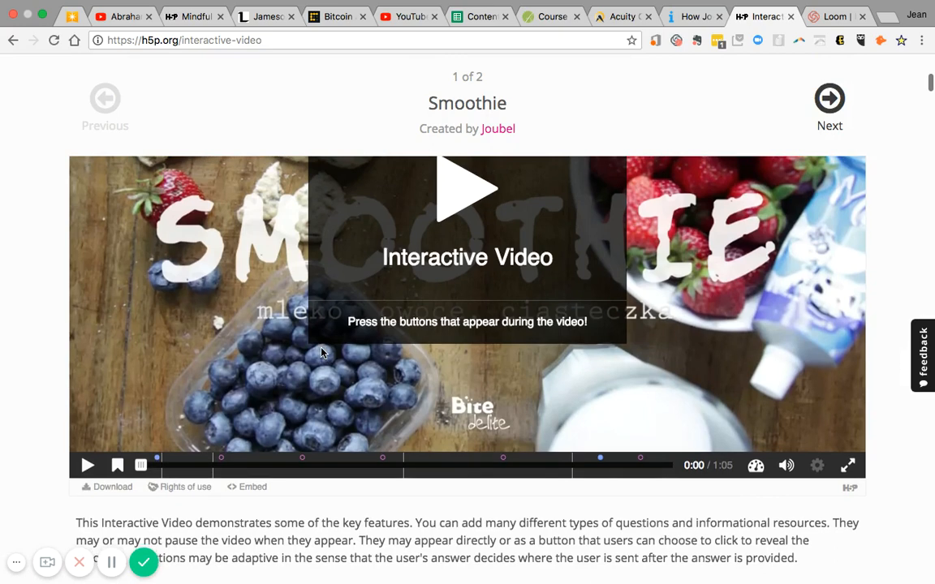
{"action": "mouse_move", "coordinate": [636, 422]}
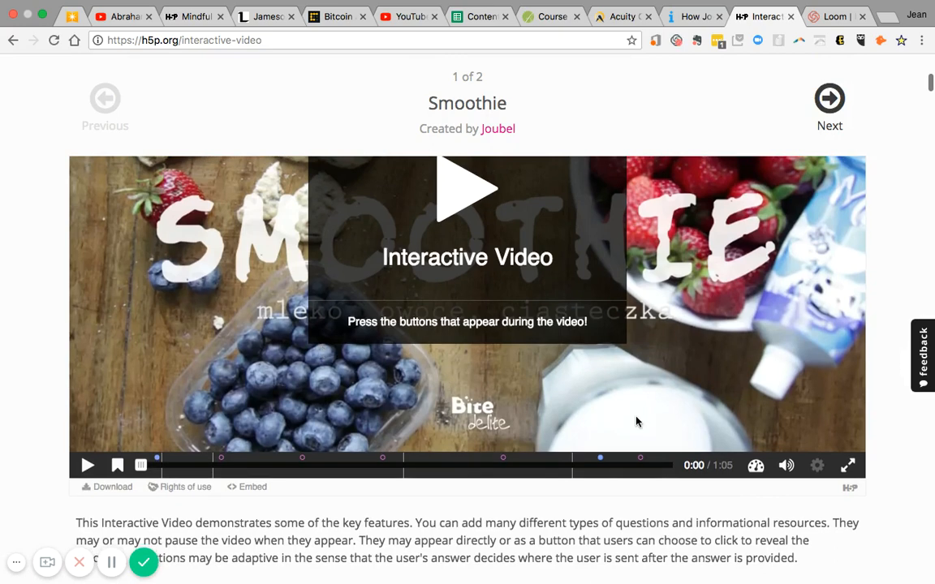
{"action": "left_click", "coordinate": [847, 464]}
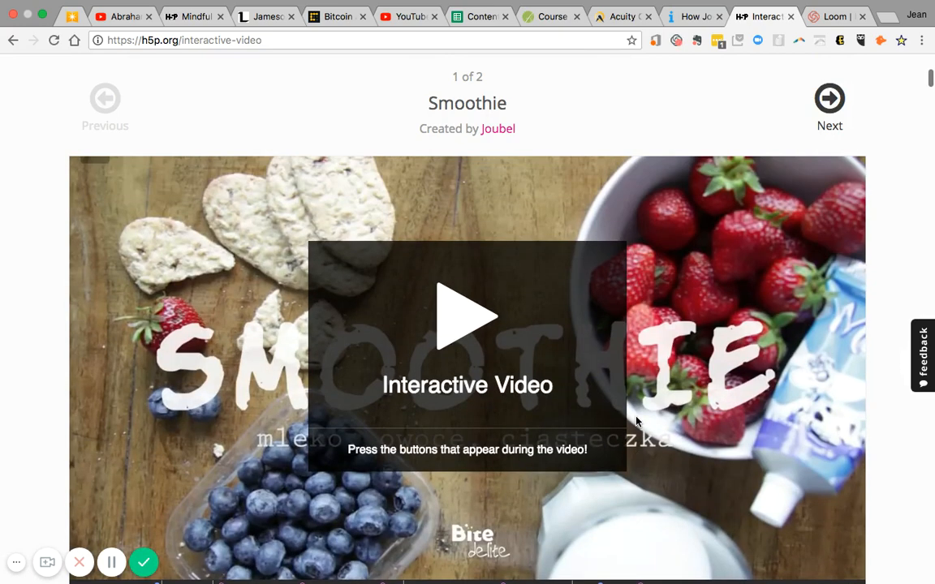